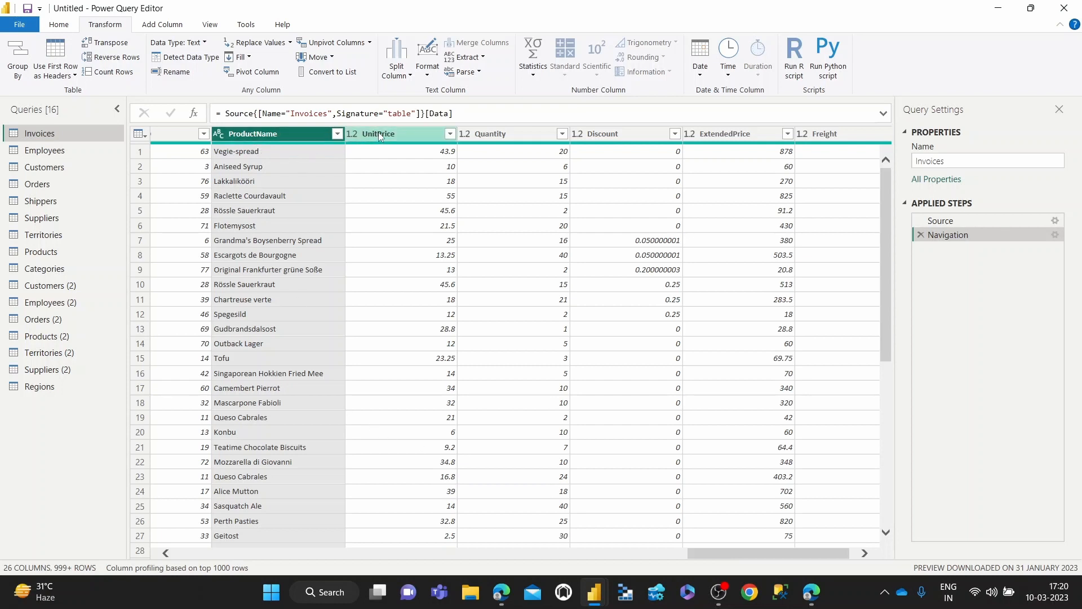
{"action": "mouse_move", "coordinate": [364, 143]}
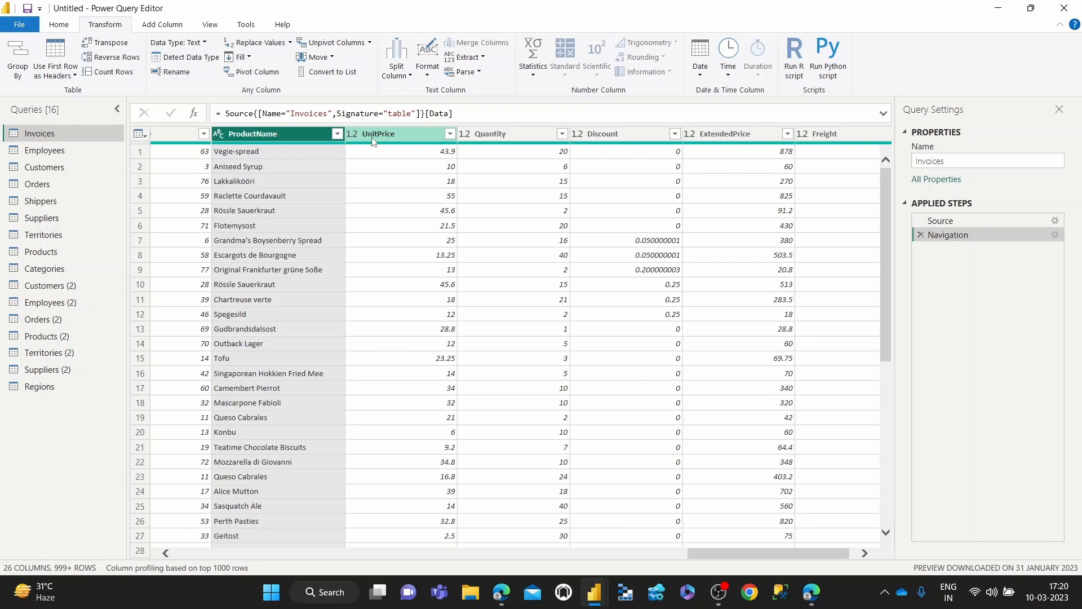
Select the ProductName column and dismiss a first Replace Values dialog without changes
{"action": "left_click", "coordinate": [251, 133]}
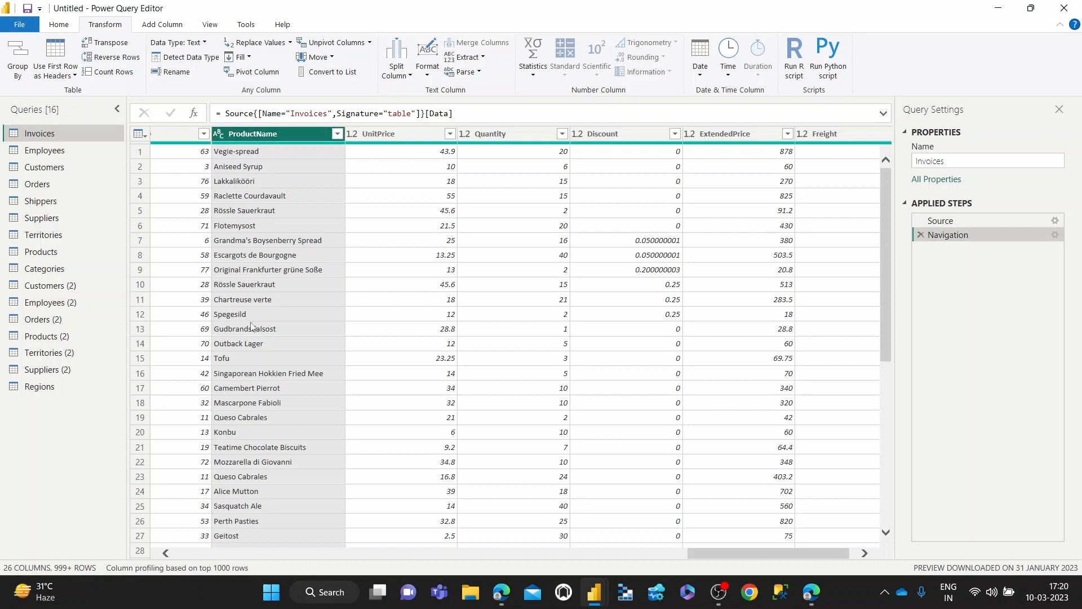
{"action": "mouse_move", "coordinate": [244, 454]}
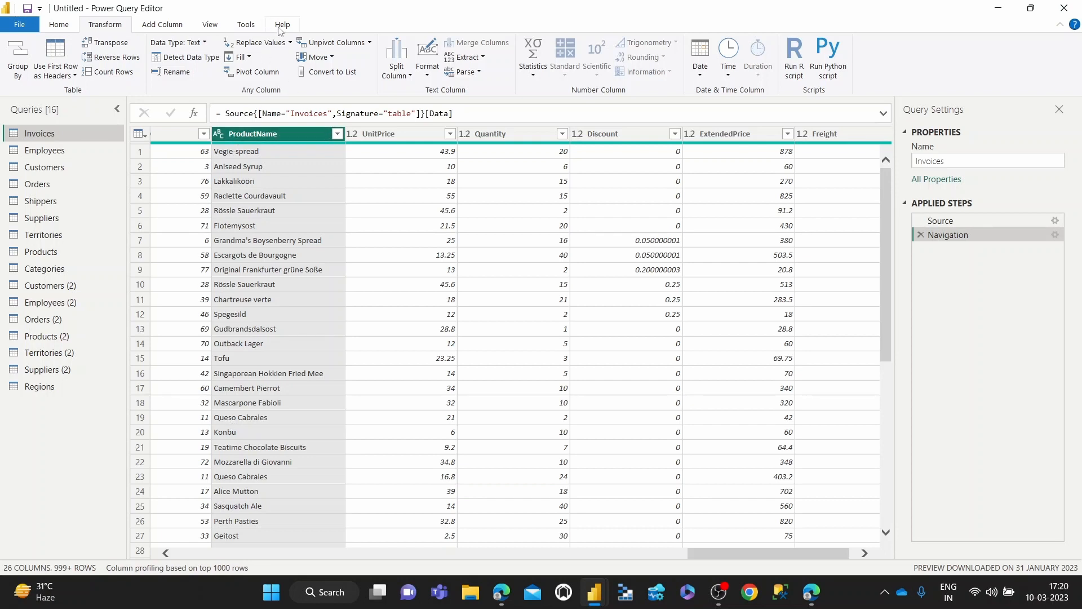
{"action": "left_click", "coordinate": [290, 42]}
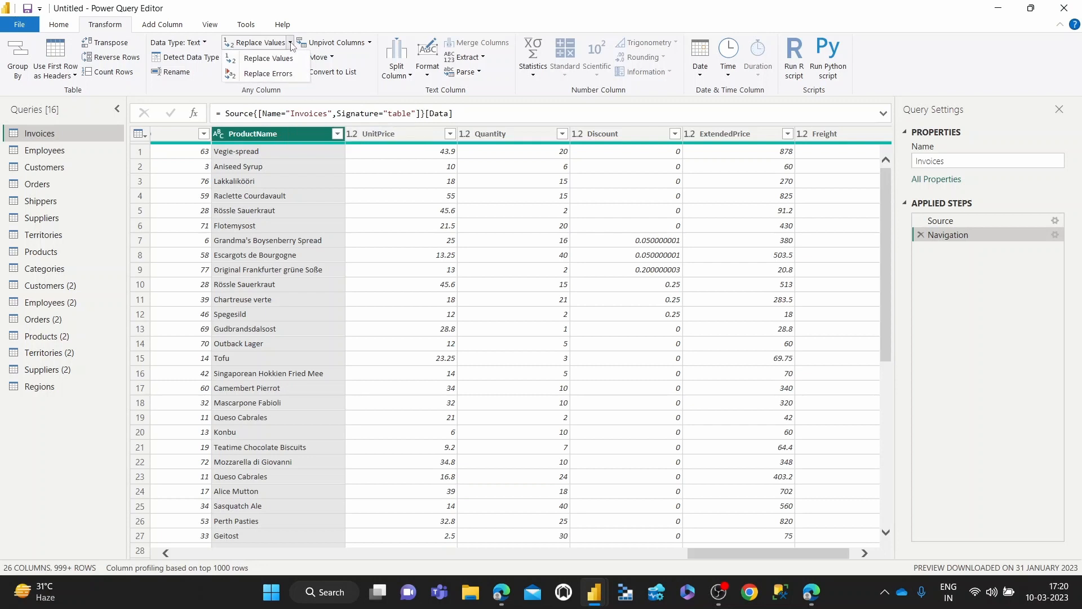
{"action": "left_click", "coordinate": [260, 42]}
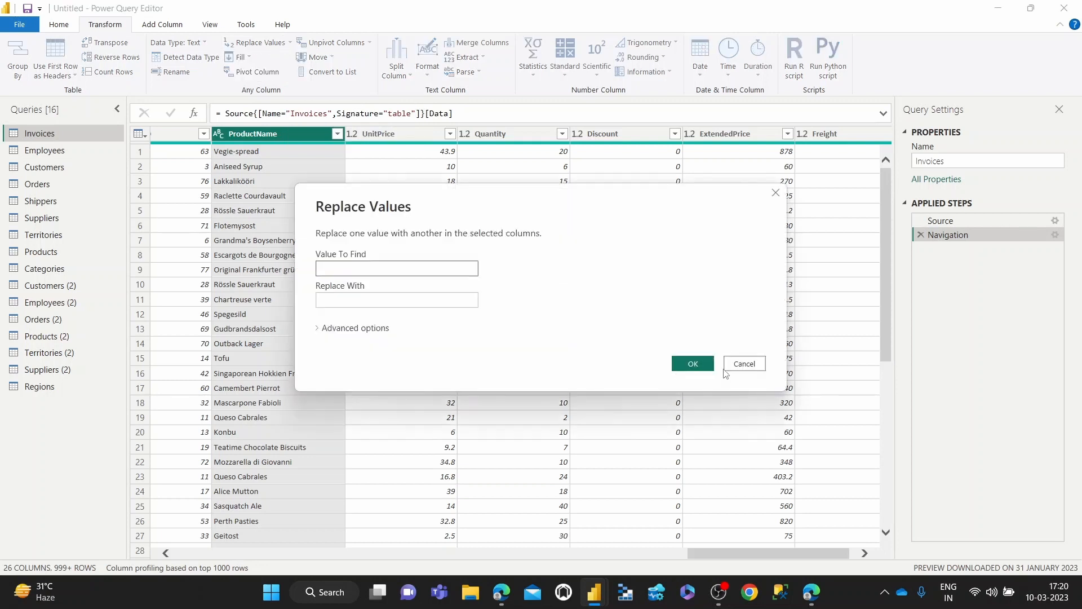
{"action": "left_click", "coordinate": [743, 364]}
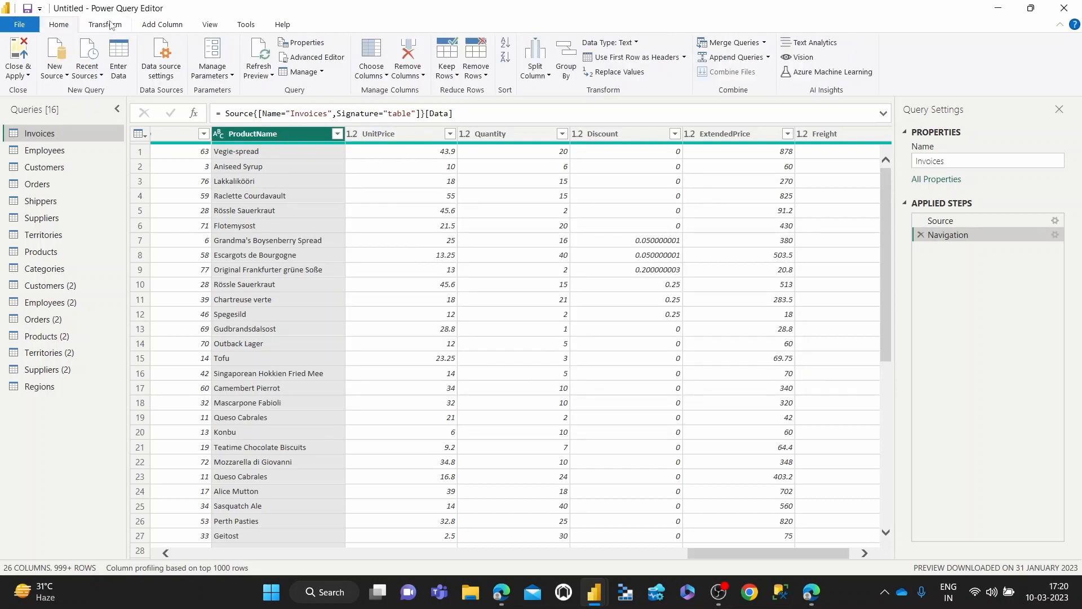
{"action": "left_click", "coordinate": [104, 24]}
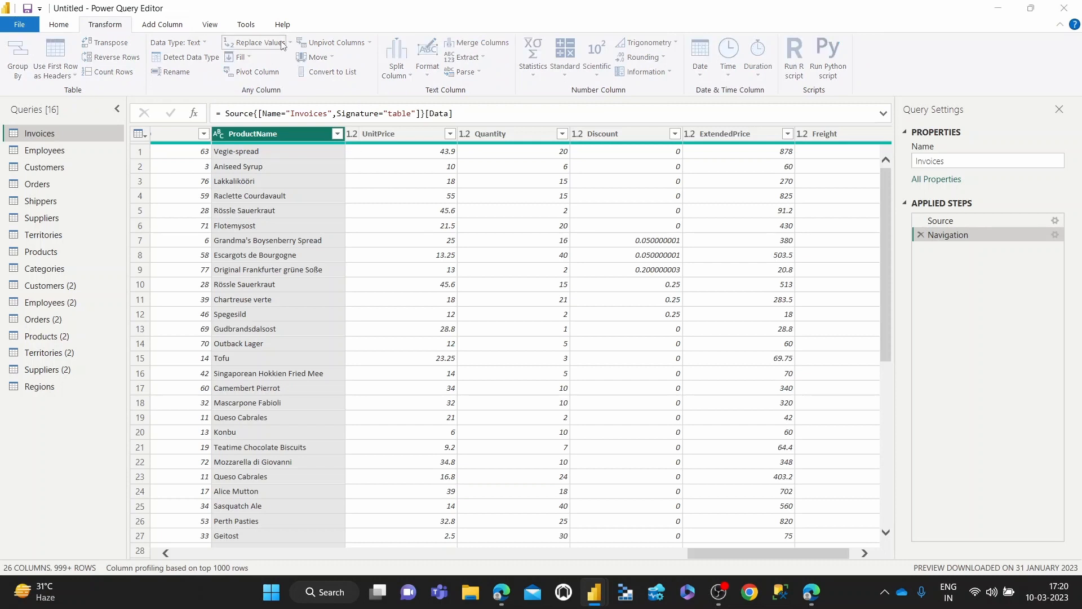
Replace every e with a in ProductName via Replace Values (find e, replace with a)
{"action": "left_click", "coordinate": [254, 42]}
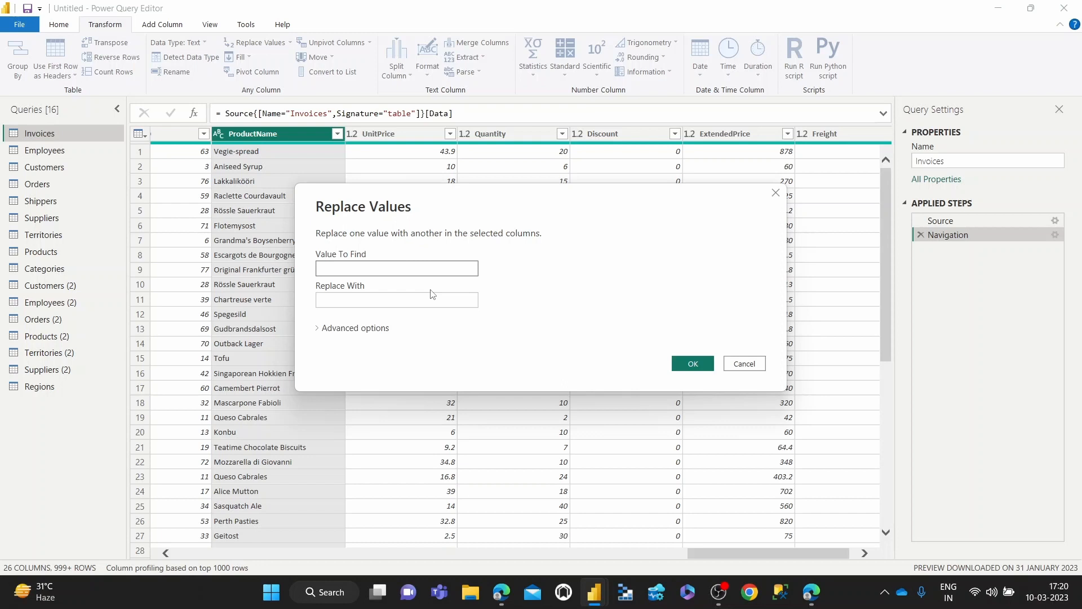
{"action": "type", "text": "e"}
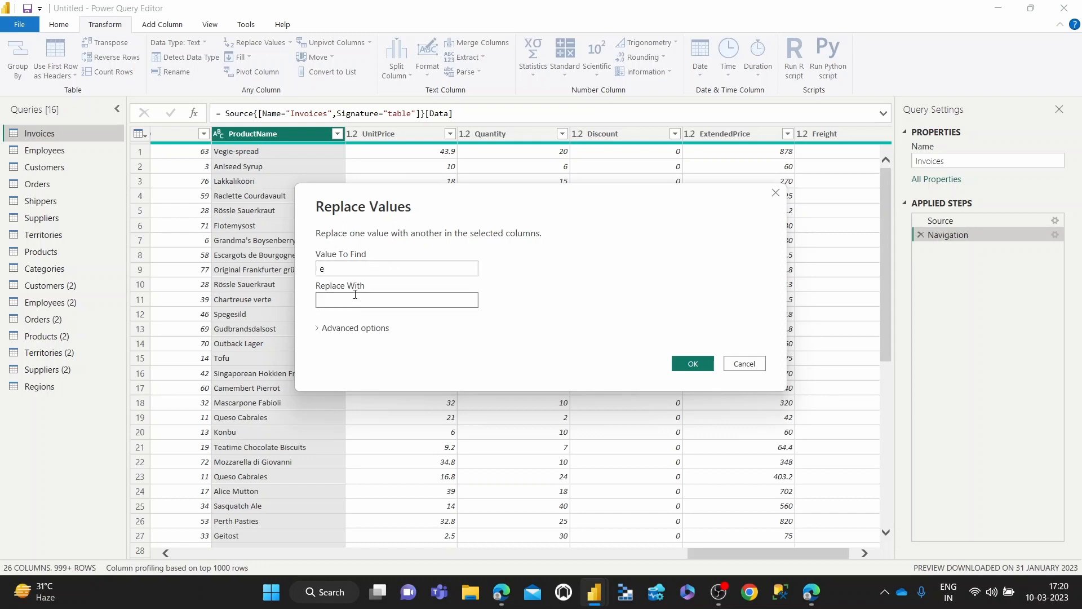
{"action": "type", "text": "a"}
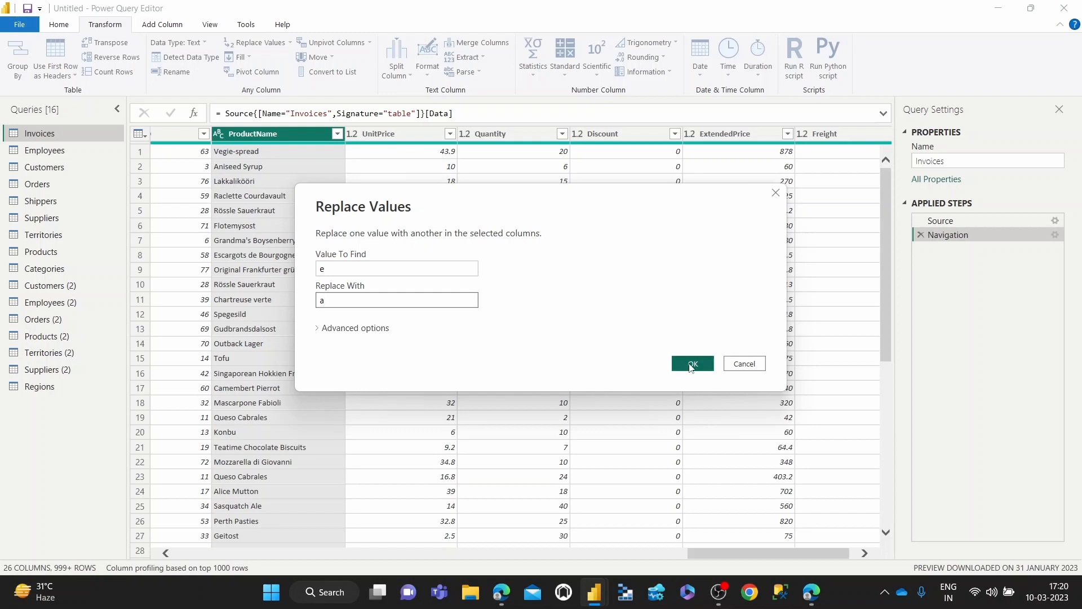
{"action": "left_click", "coordinate": [691, 363]}
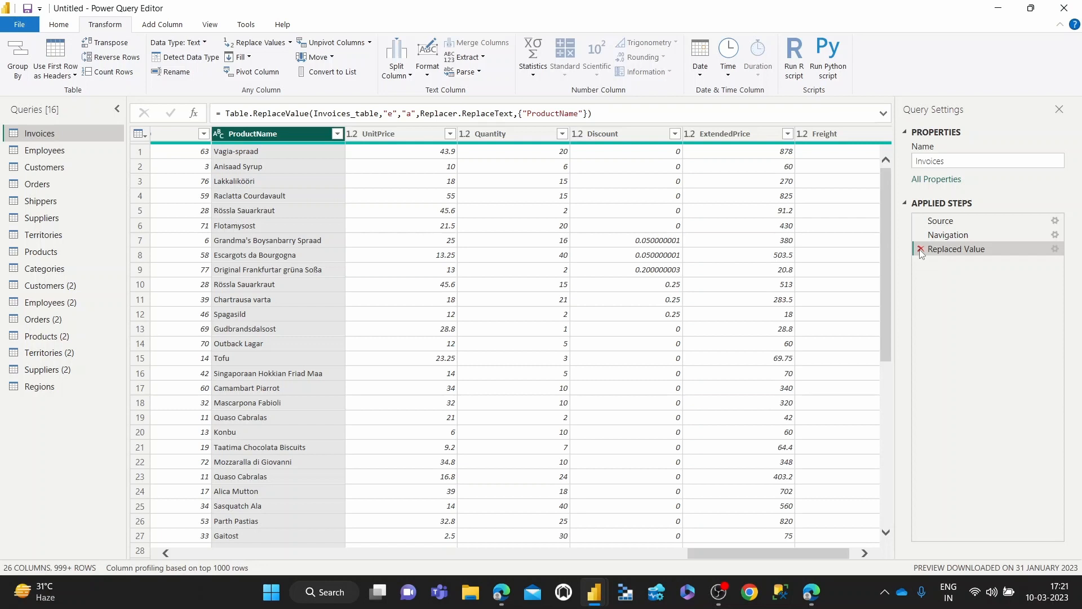
Delete the Replaced Value step from Applied Steps and select the Discount column
{"action": "left_click", "coordinate": [920, 250]}
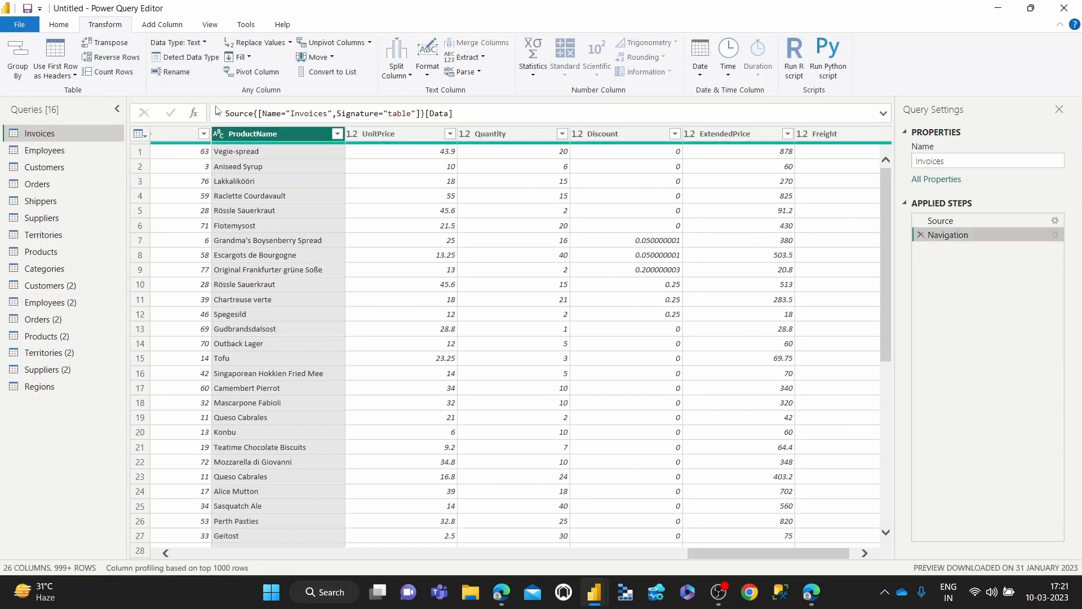
{"action": "left_click", "coordinate": [618, 133]}
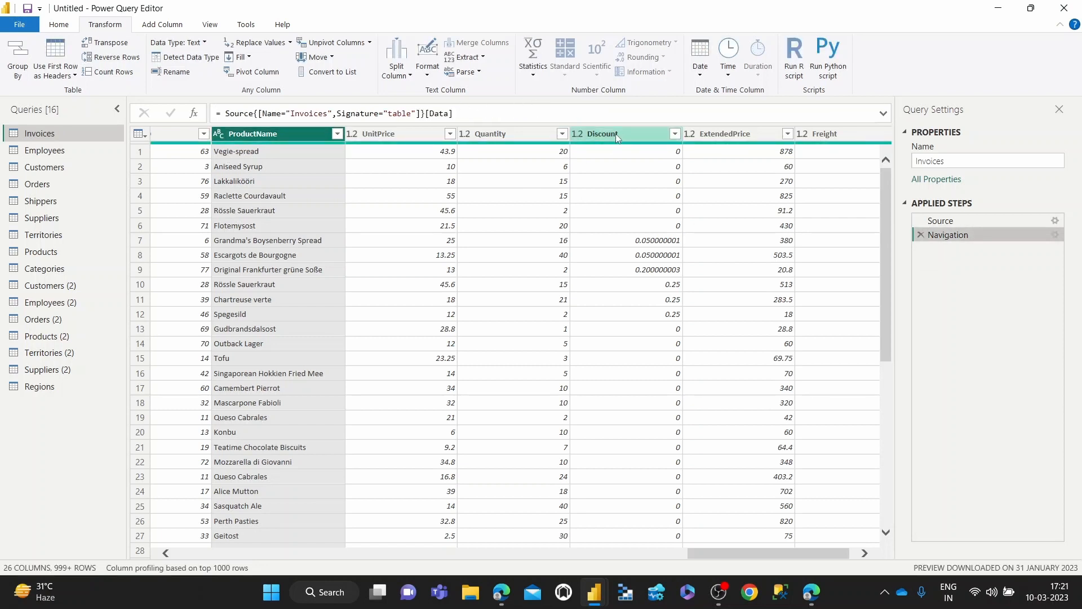
{"action": "left_click", "coordinate": [598, 133]}
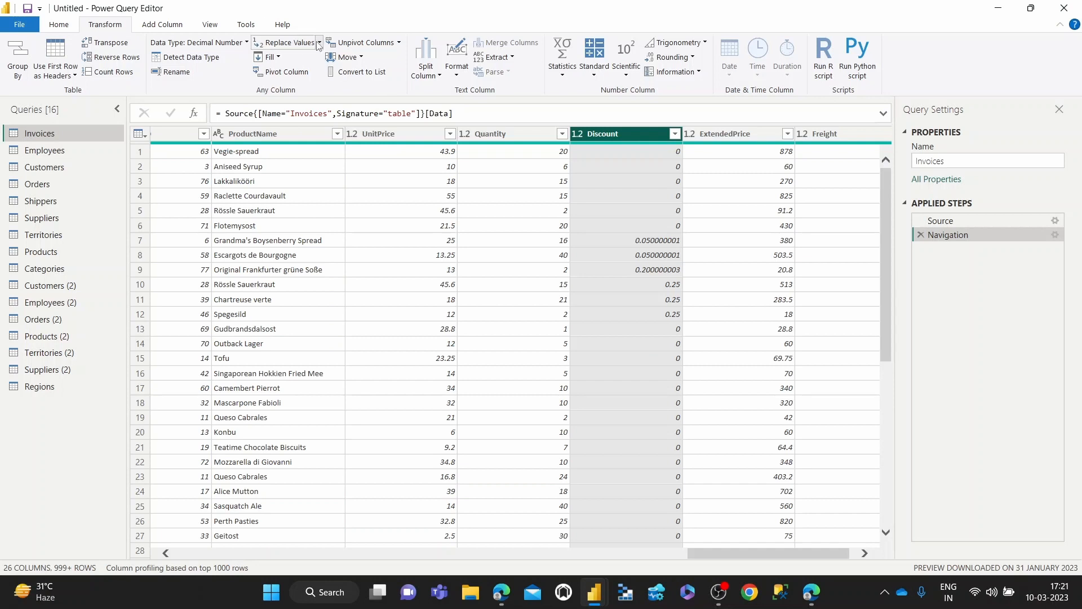
{"action": "mouse_move", "coordinate": [362, 41]}
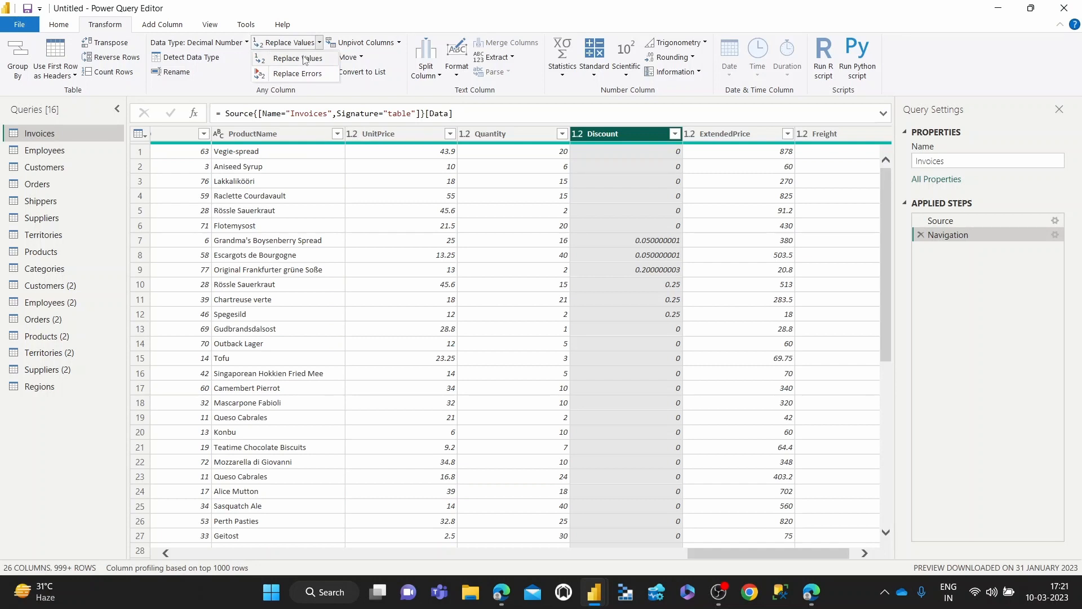
Replace zeros in the Discount column with 1 via Replace Values (find 0, replace with 1)
{"action": "left_click", "coordinate": [286, 58]}
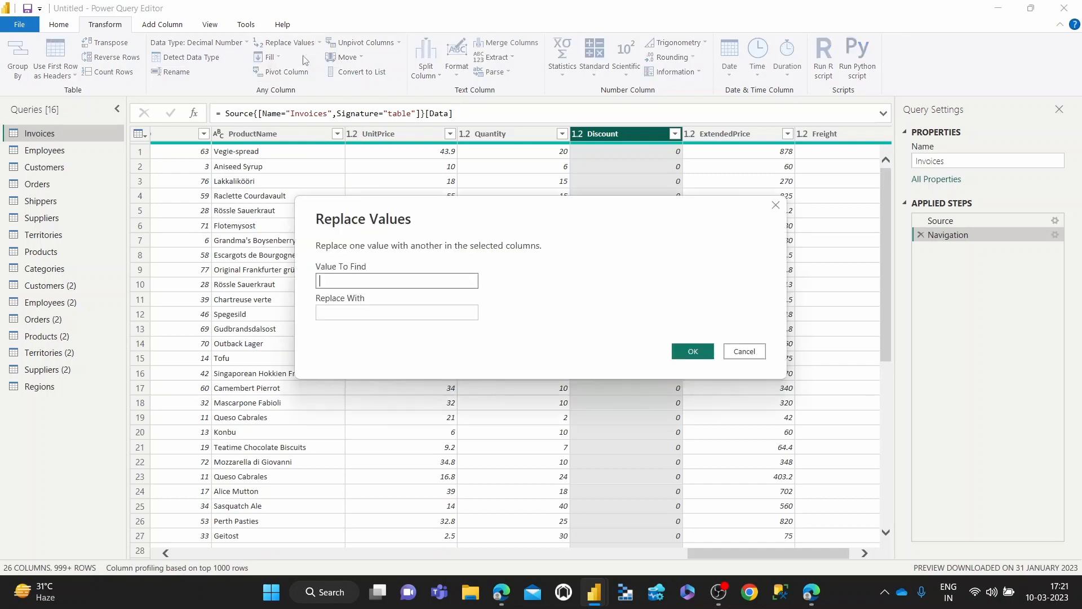
{"action": "type", "text": "0"}
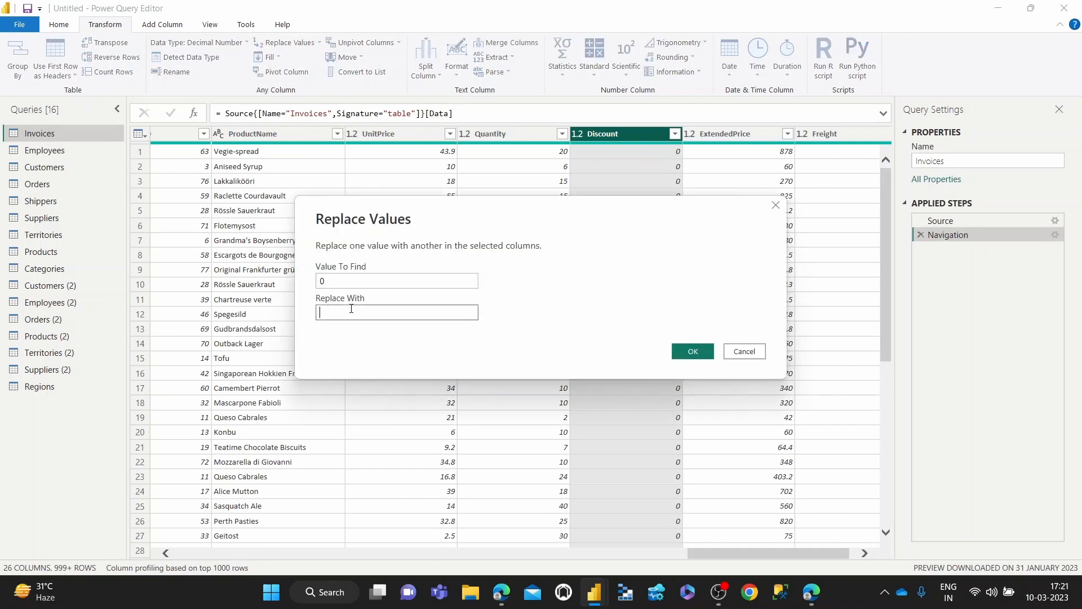
{"action": "left_click", "coordinate": [691, 352]}
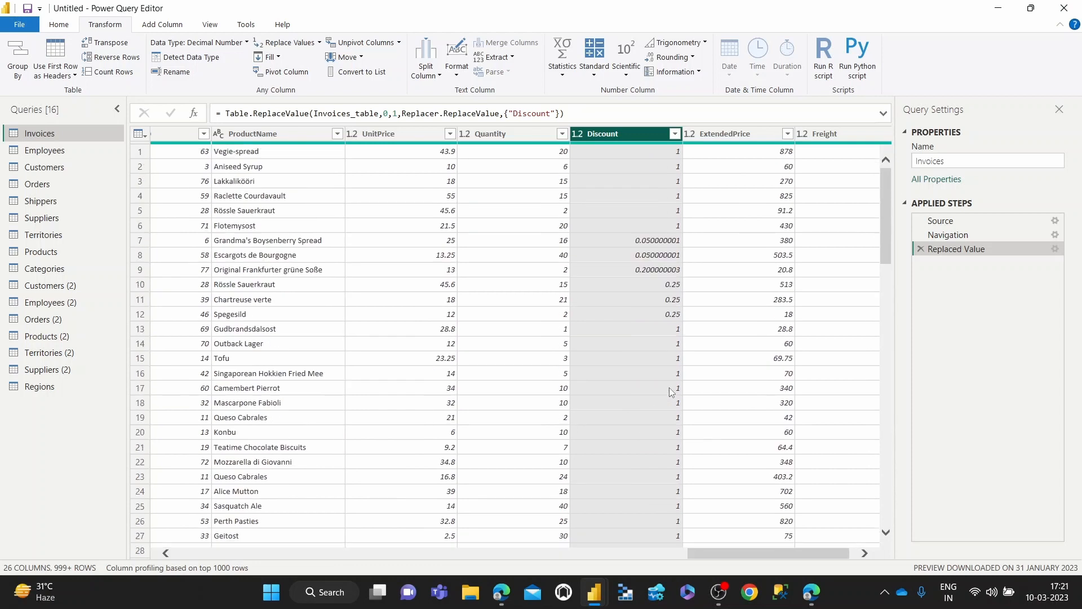
{"action": "mouse_move", "coordinate": [638, 136]}
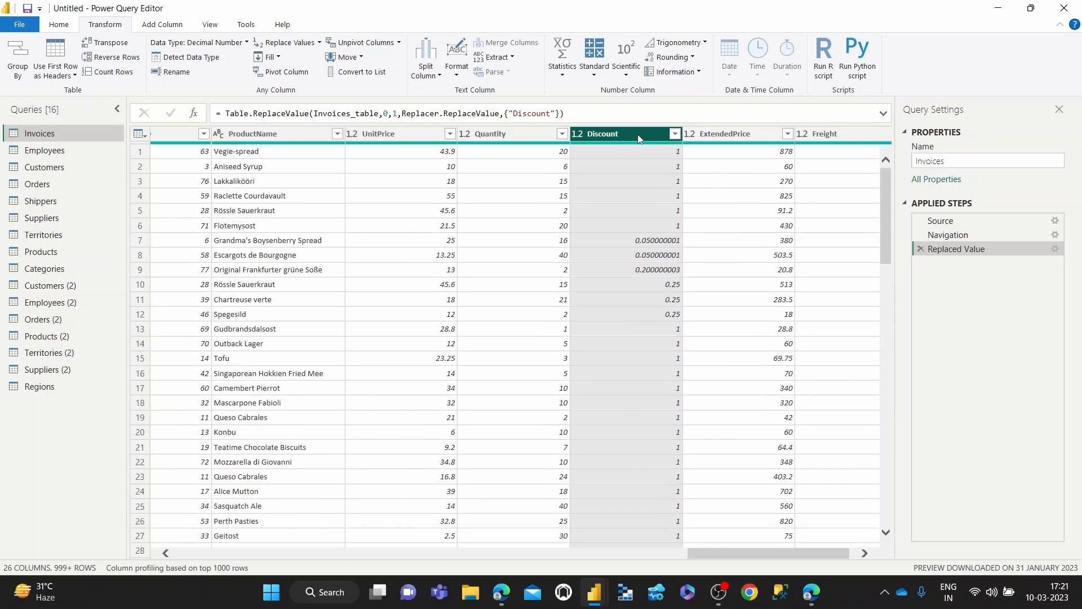
{"action": "mouse_move", "coordinate": [595, 254]}
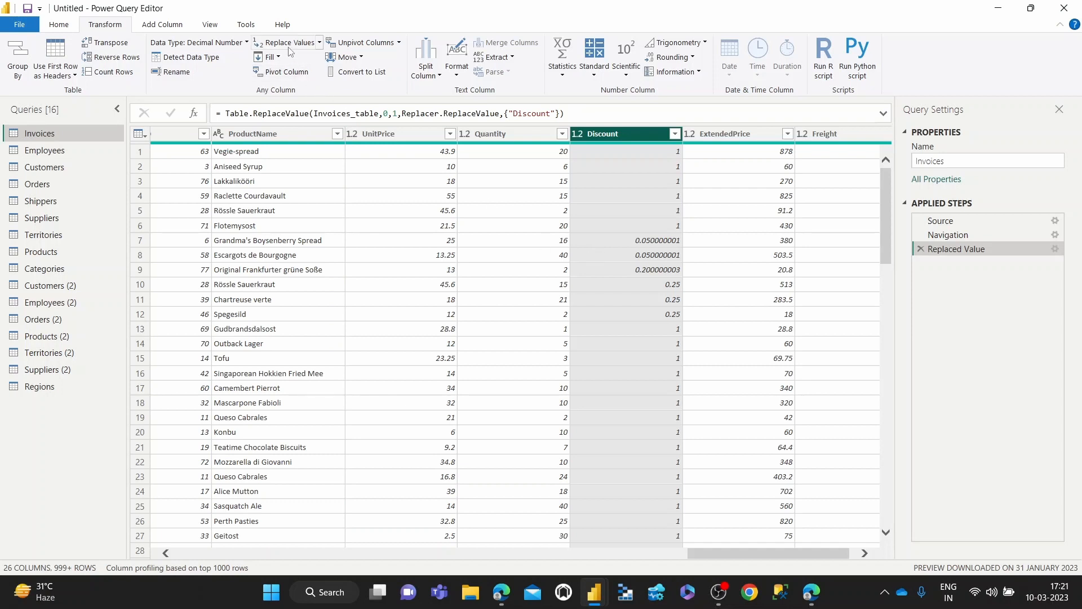
{"action": "mouse_move", "coordinate": [682, 386]}
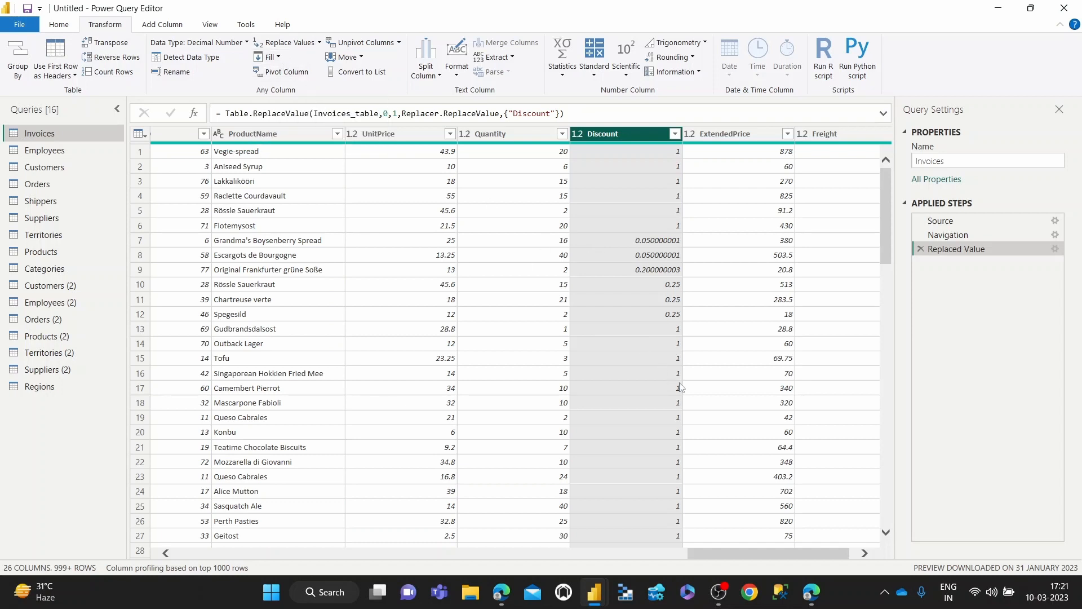